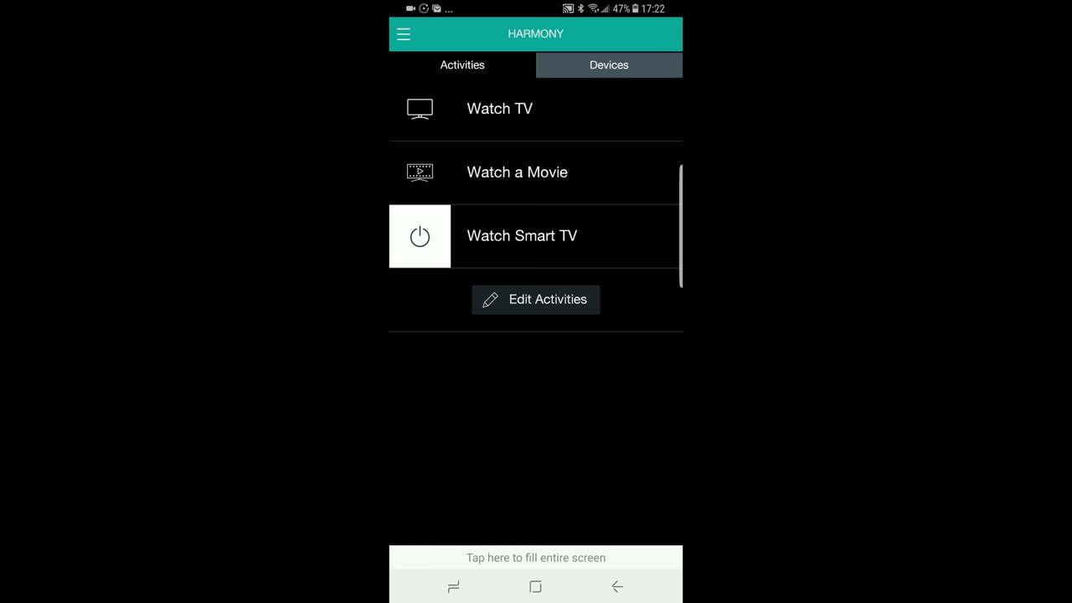
Choose Edit Activities on the Activities tab to bring up the sign-in screen
click(403, 34)
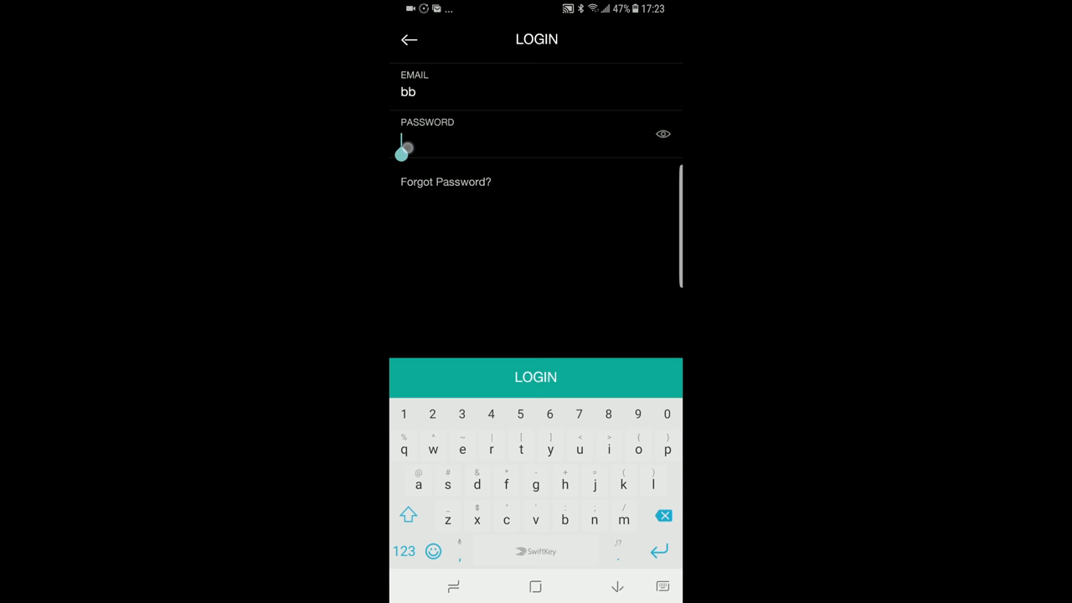
Log in with the account password to reach the activities editing list
text(password)
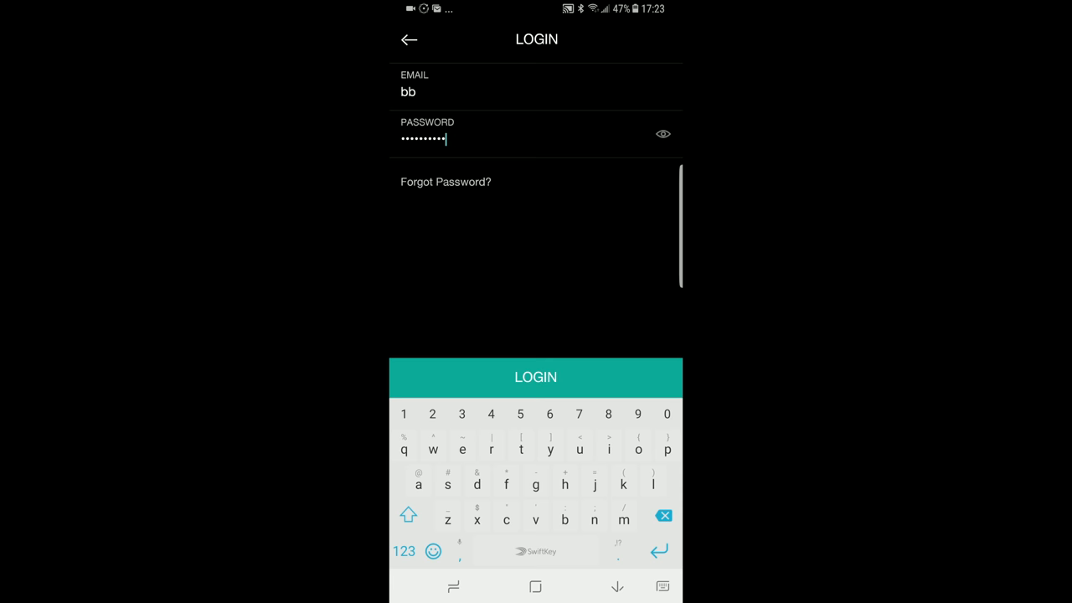
click(535, 376)
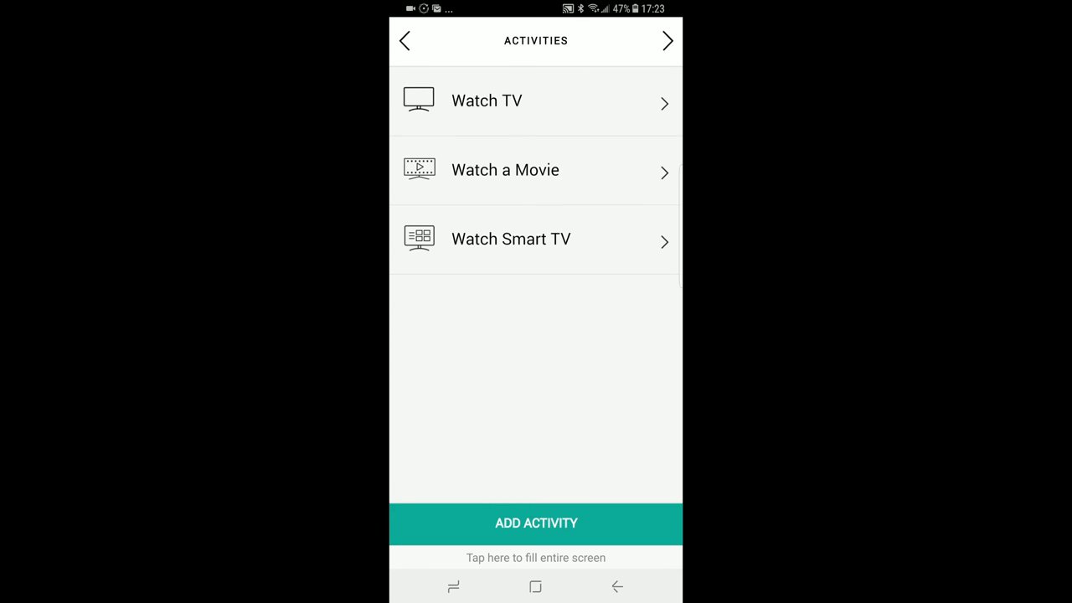
Open Watch Smart TV's remote customization and select the Return button's short press
click(511, 239)
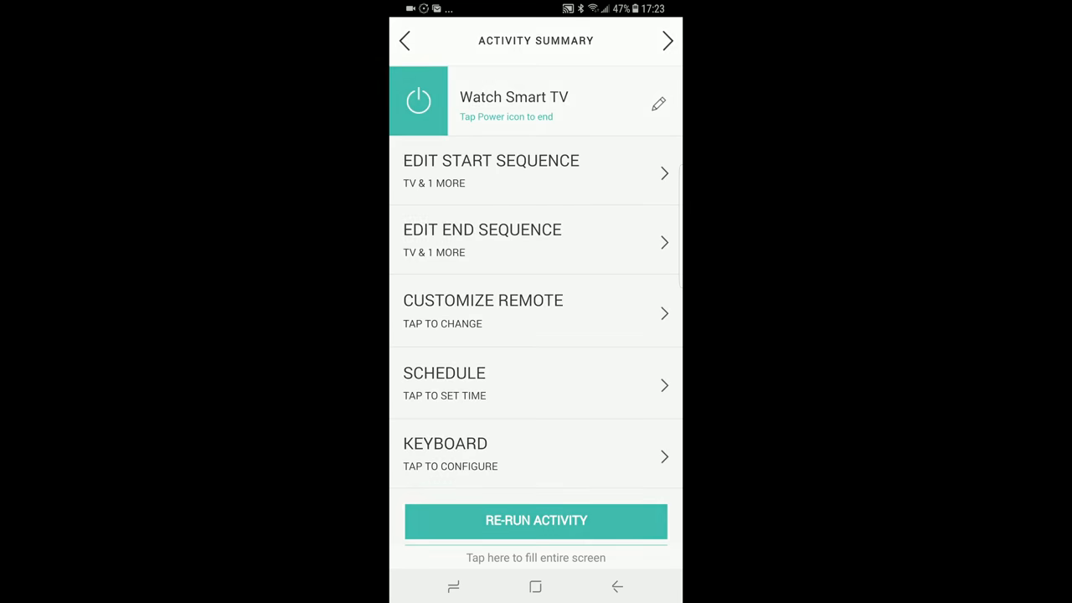
click(483, 299)
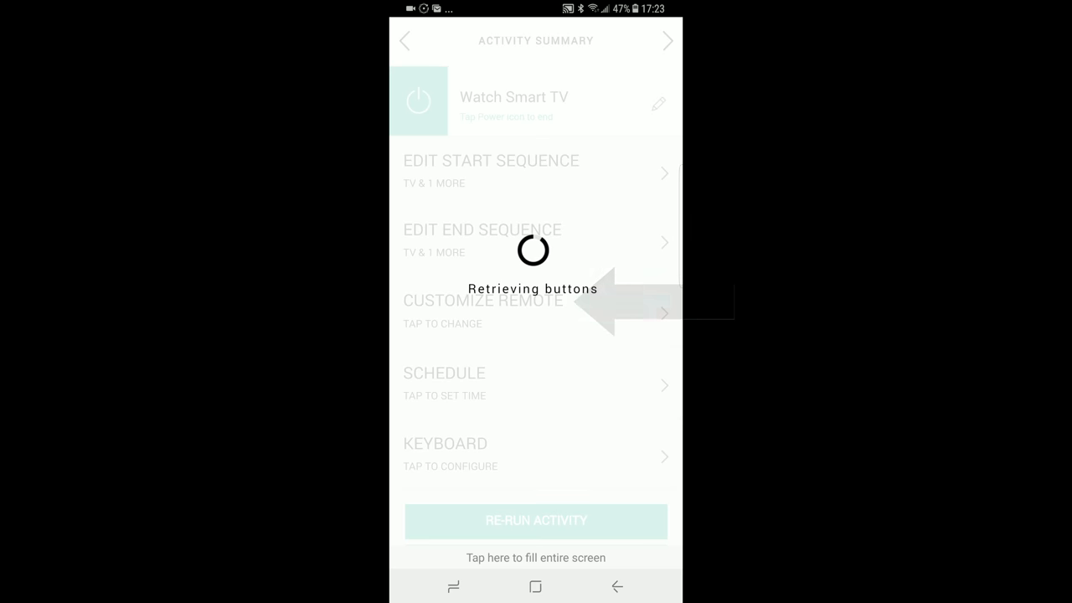
click(482, 300)
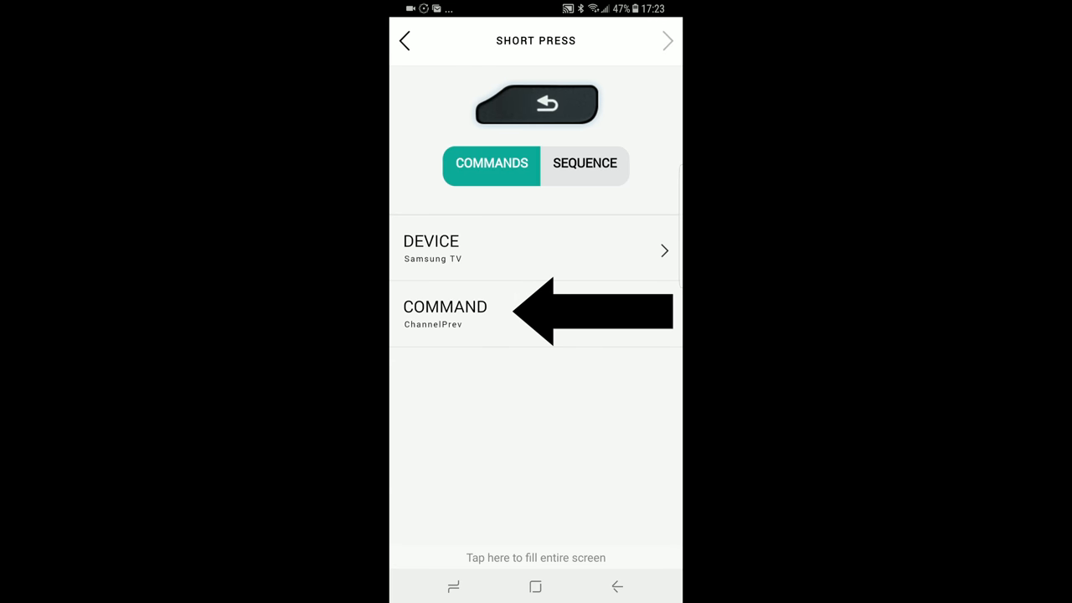
Reassign the short press to the Samsung TV Return command and confirm
click(445, 314)
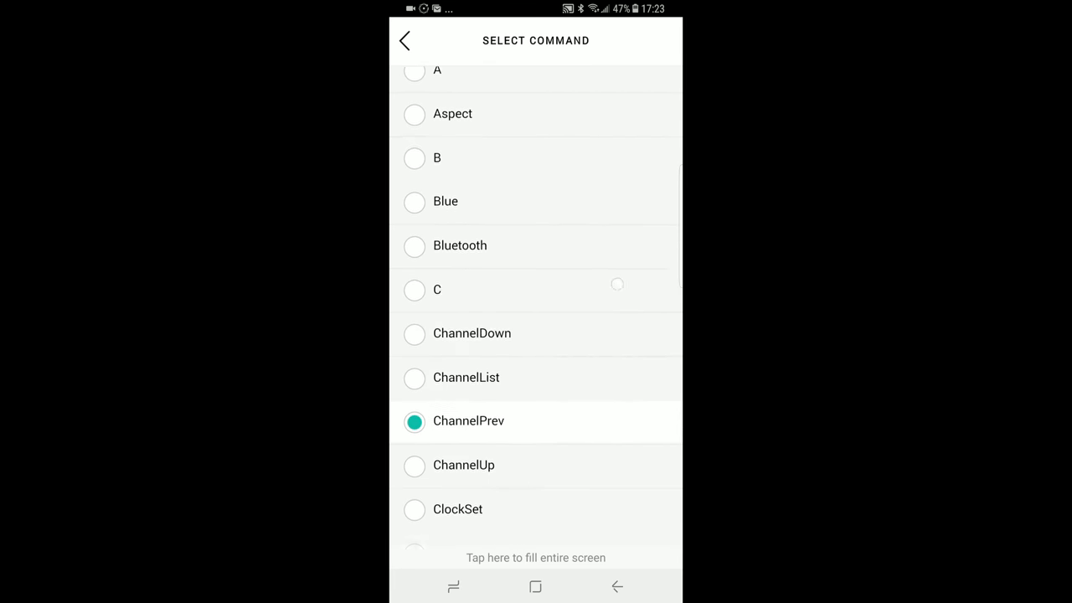
scroll(down, 3)
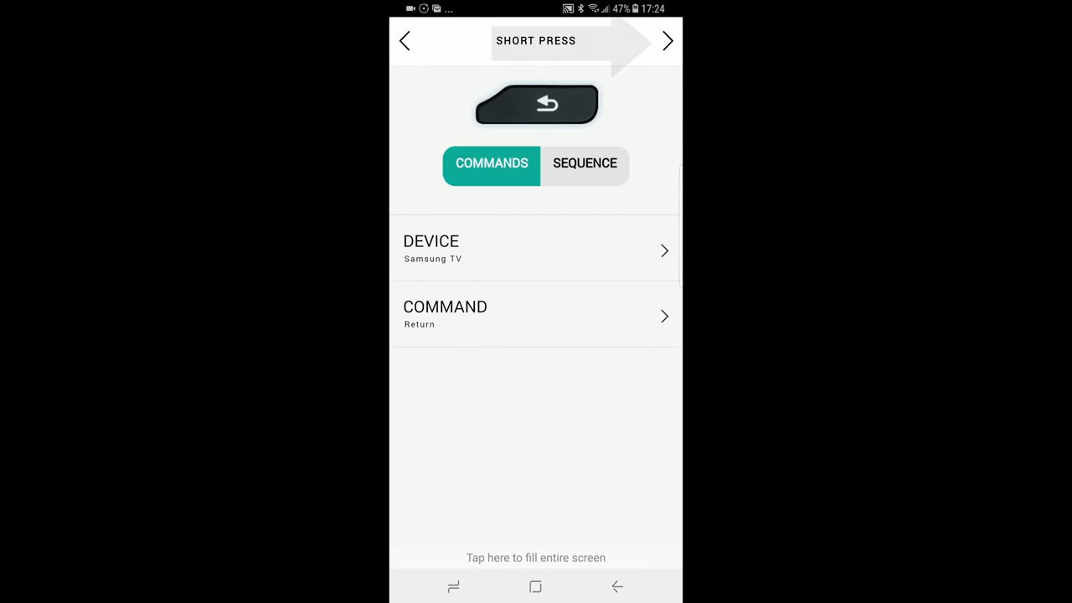
click(404, 40)
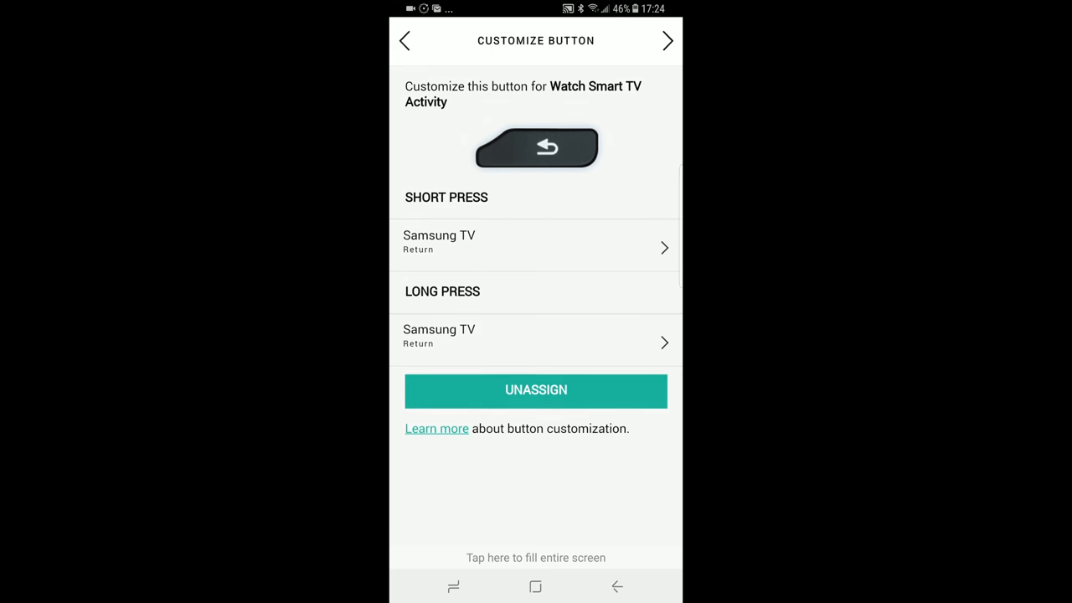